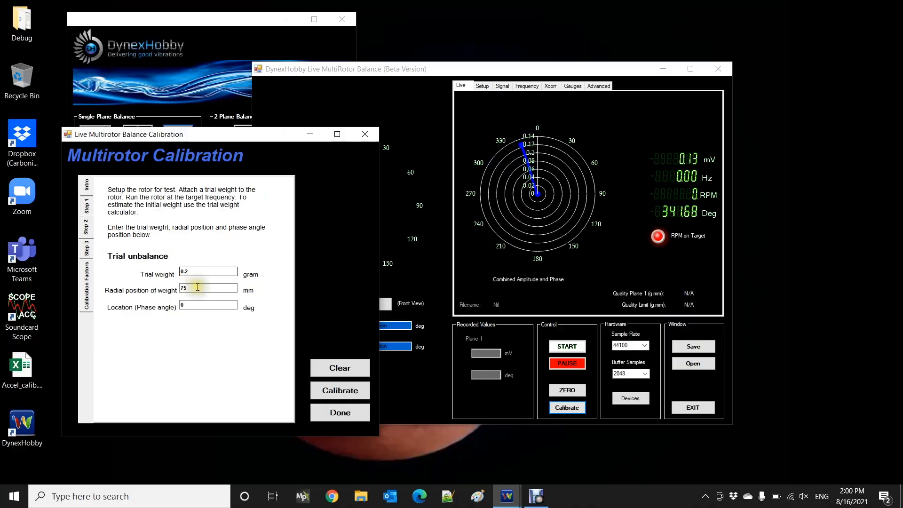
# - Enter 1700 mm as the radial position of the 0.2 g trial weight
pyautogui.tripleClick(207, 288)
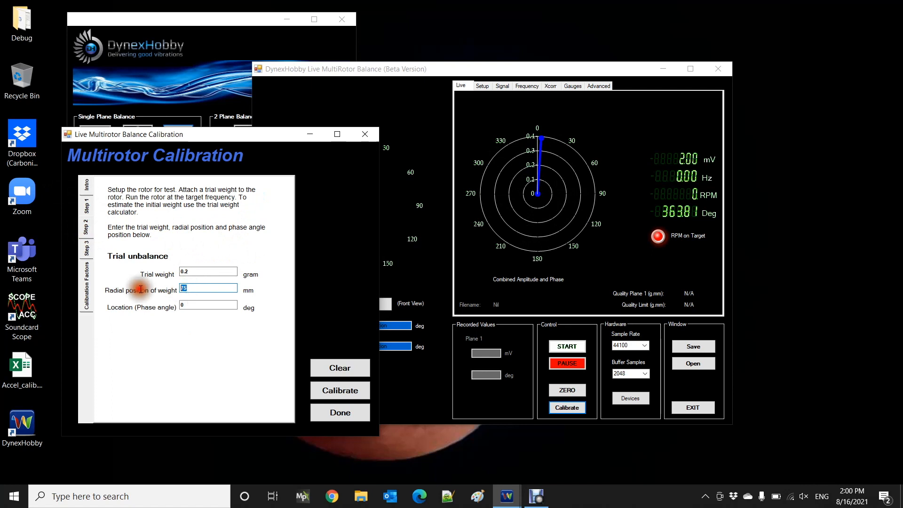
pyautogui.write('1700')
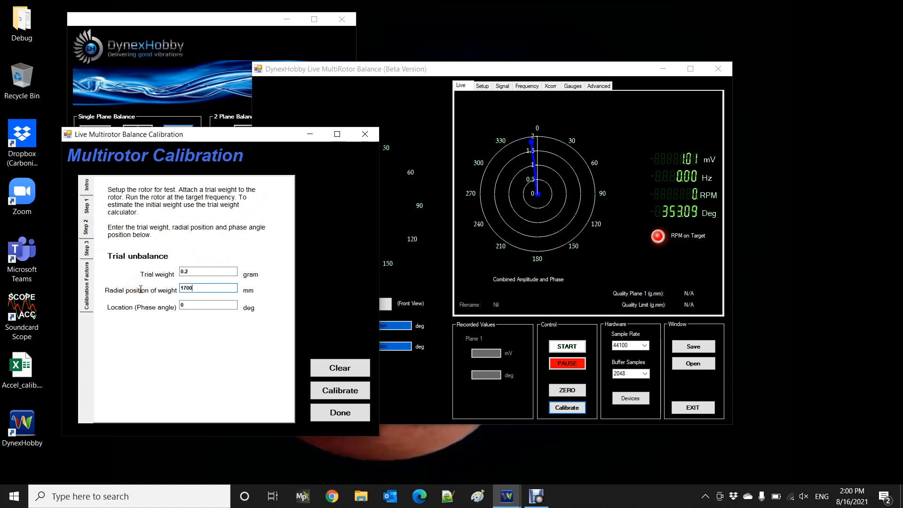
pyautogui.press('backspace')
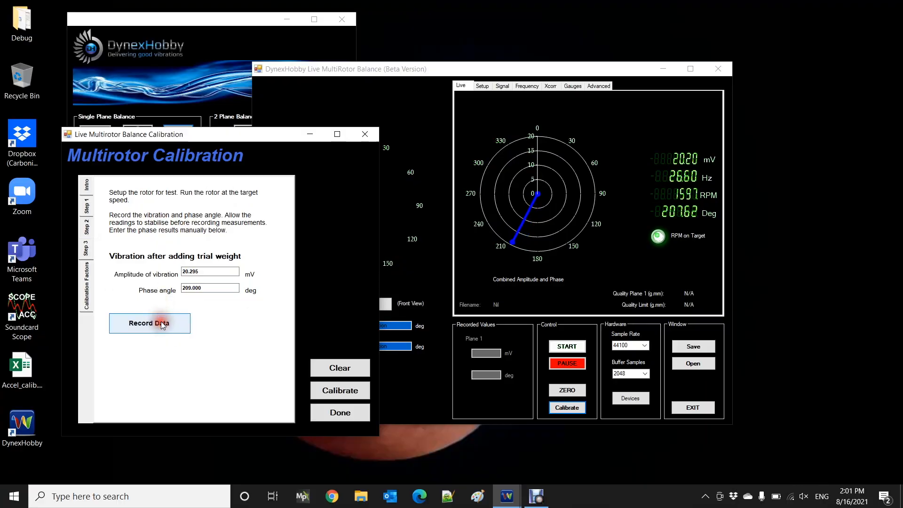
# - Record the trial-weight vibration reading of 20.295 mV at 209.000 degrees
pyautogui.click(149, 323)
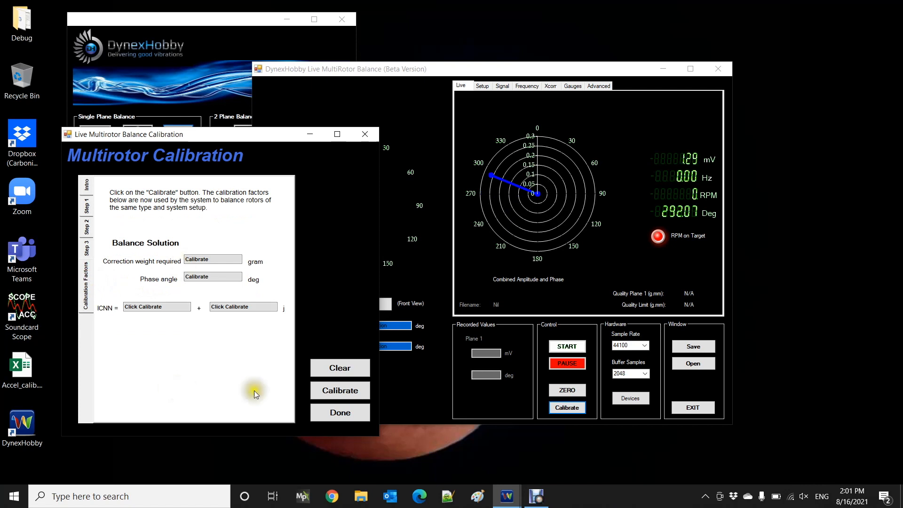
# - Calibrate to get a 0.191 g correction at -13.863° and the ICNN coefficients
pyautogui.click(340, 390)
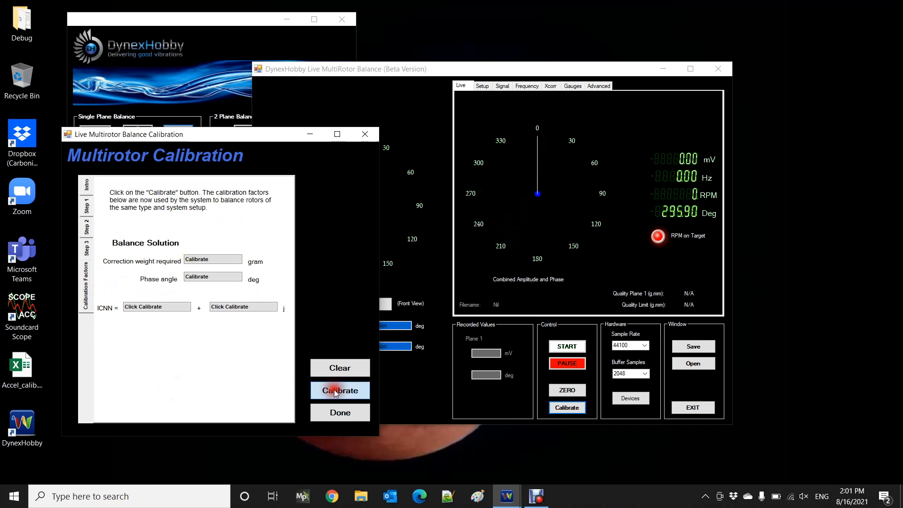
pyautogui.click(340, 390)
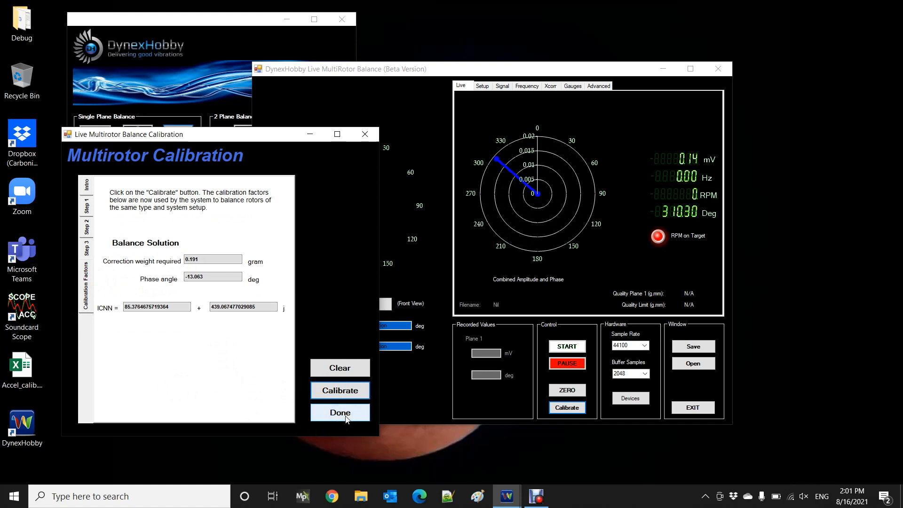
# - Finish calibration with Done and inspect the stored ICNN coefficient in Advanced settings
pyautogui.click(340, 412)
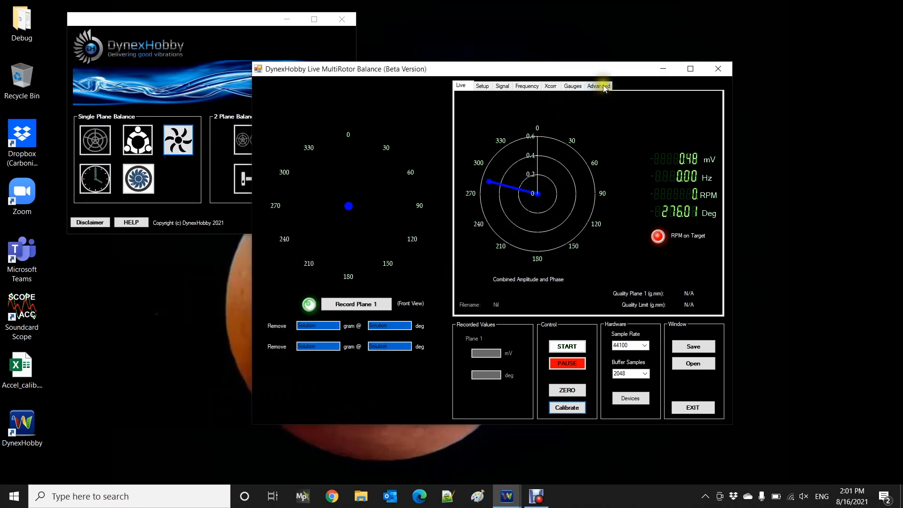
pyautogui.click(597, 86)
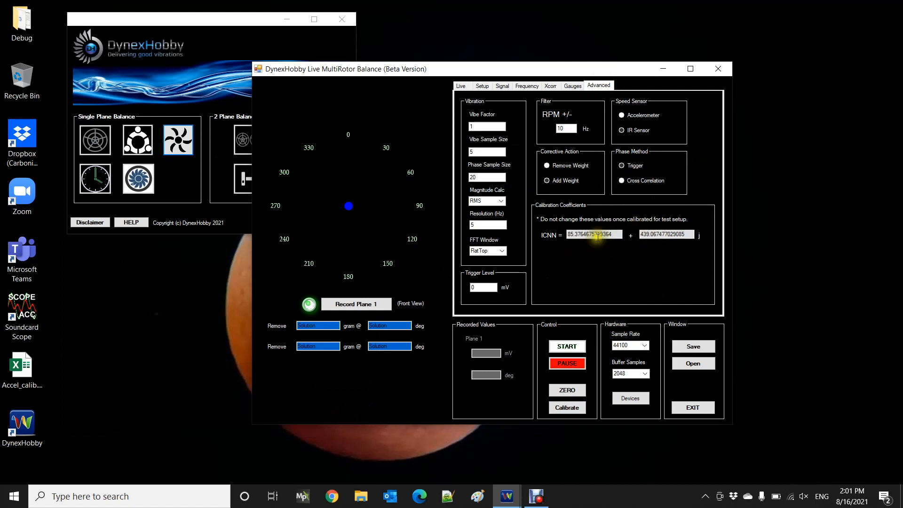
pyautogui.click(460, 86)
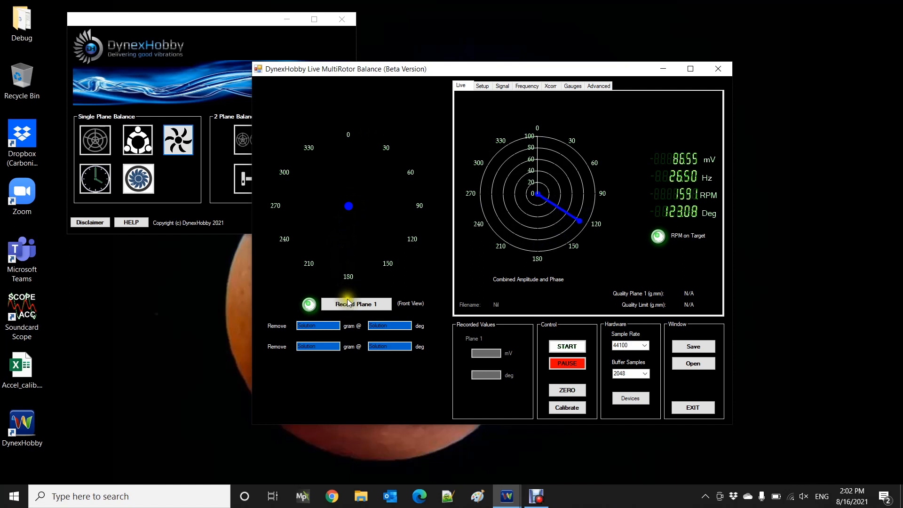
# - Record Plane 1 vibration at 89.857 mV, 117.589°, plotting an add-weight correction
pyautogui.click(356, 304)
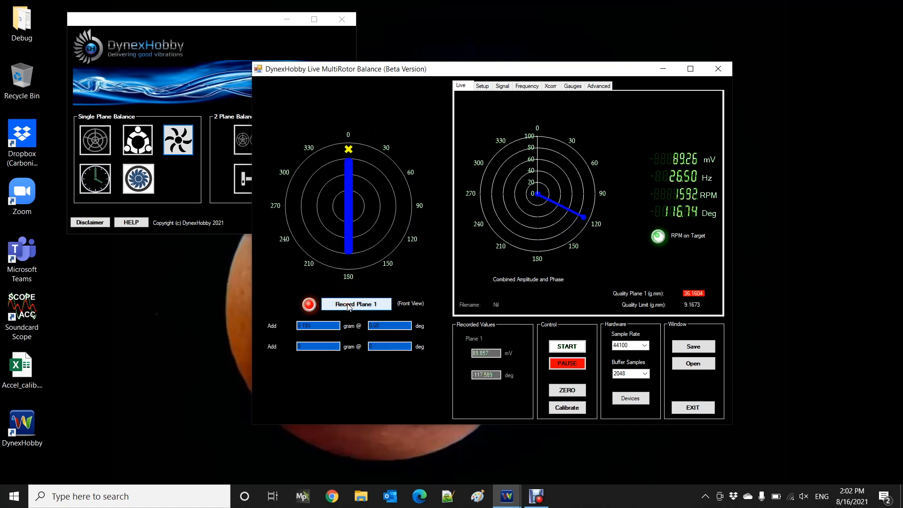